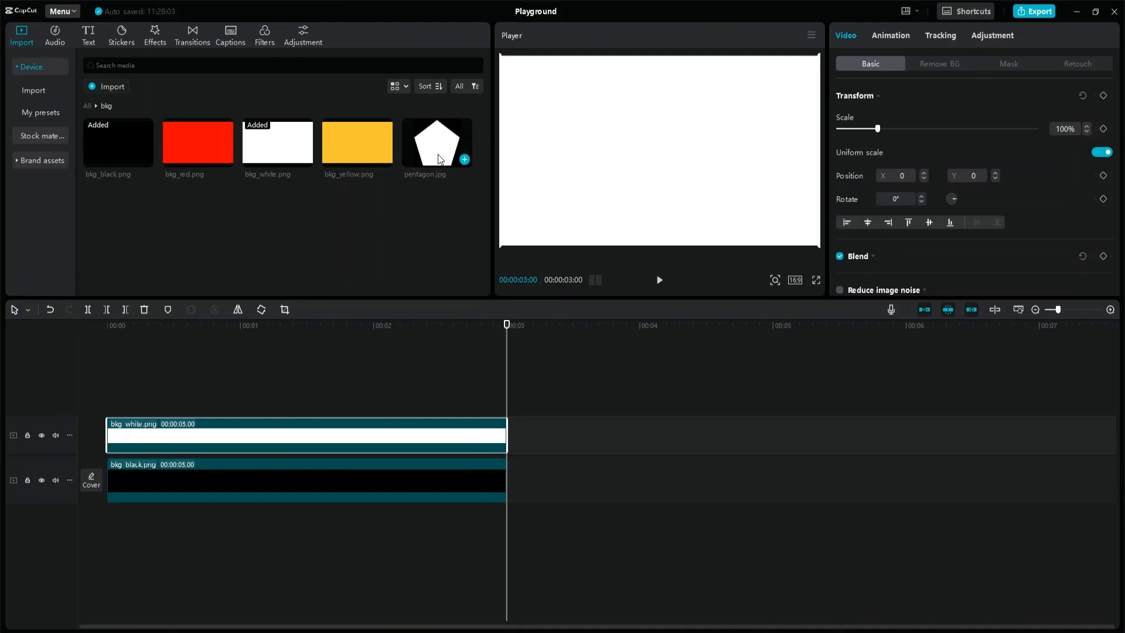
# Add a black clip on a new top track and compute 360÷5 = 72° for its rotation
pyautogui.click(1007, 64)
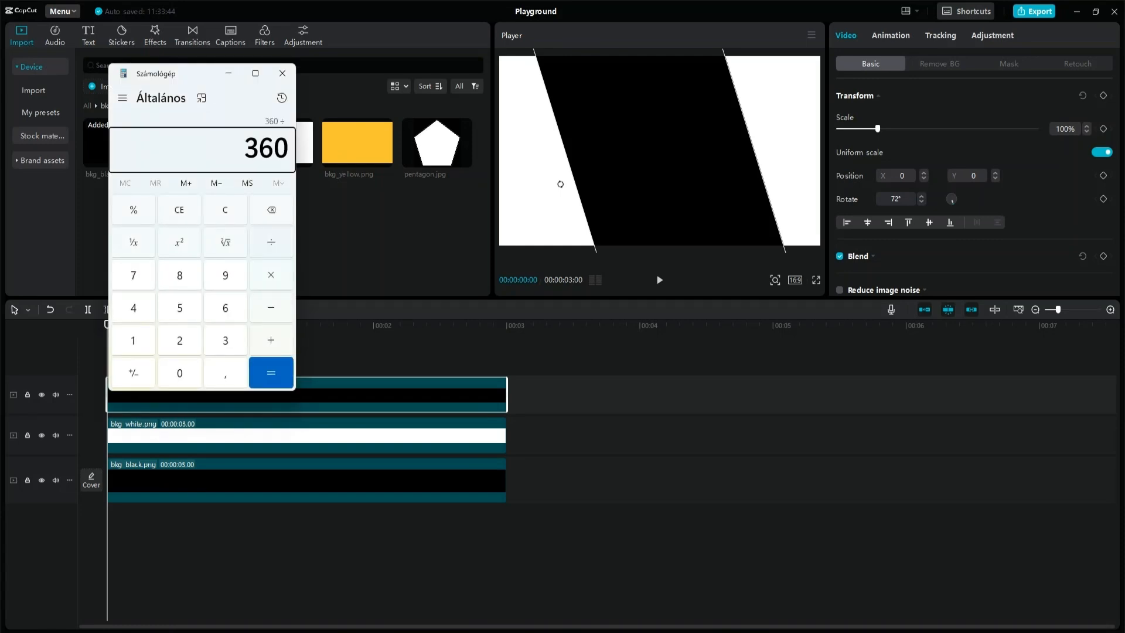
pyautogui.click(271, 372)
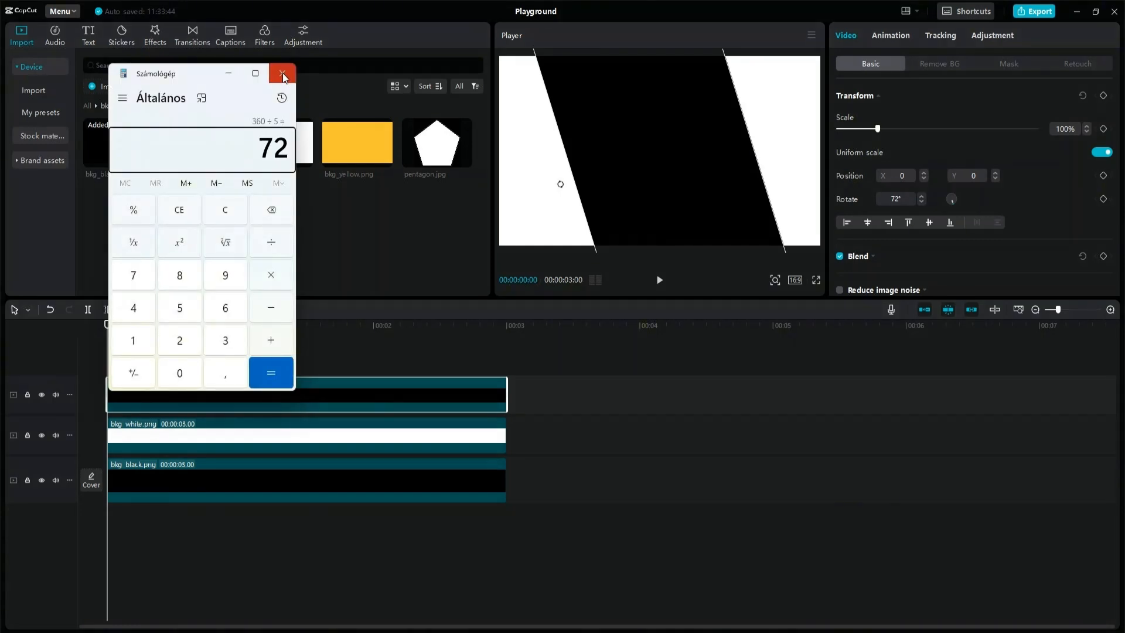
# Dismiss the calculator before stacking further black layers in 72° steps
pyautogui.click(282, 73)
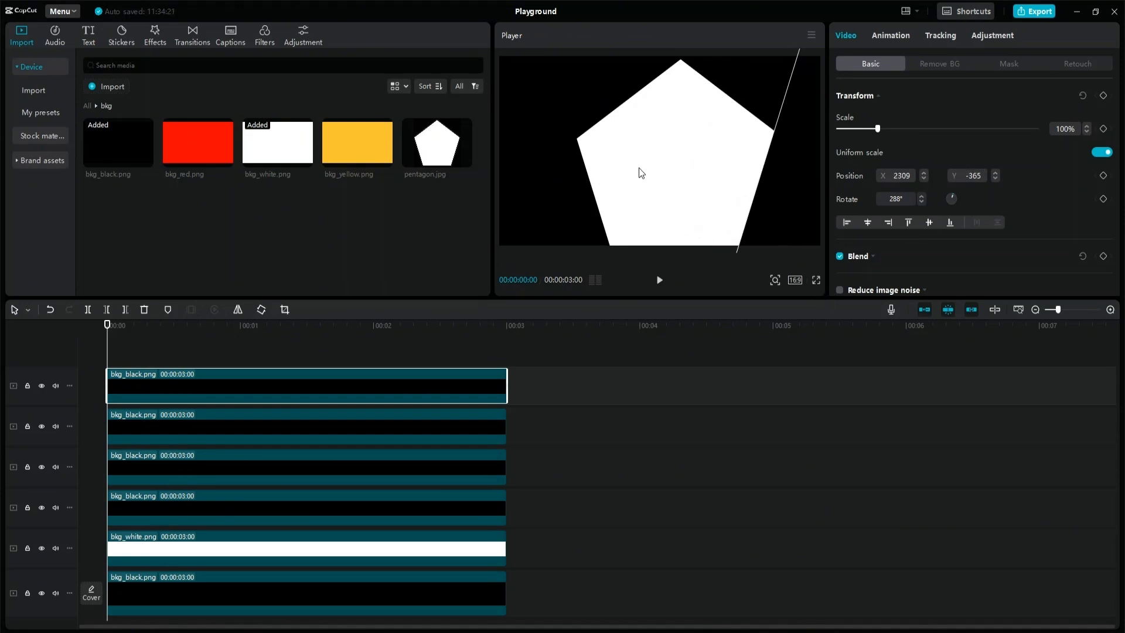
pyautogui.moveTo(632, 183)
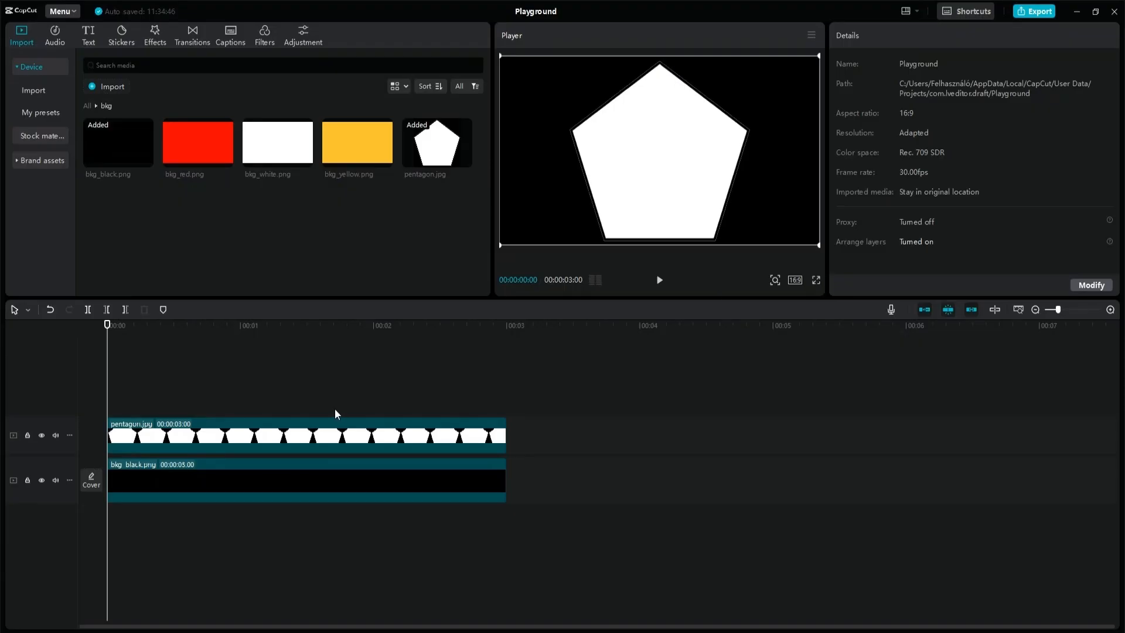
# Select the pentagon.jpg clip placed above blig_black.png for editing
pyautogui.click(287, 434)
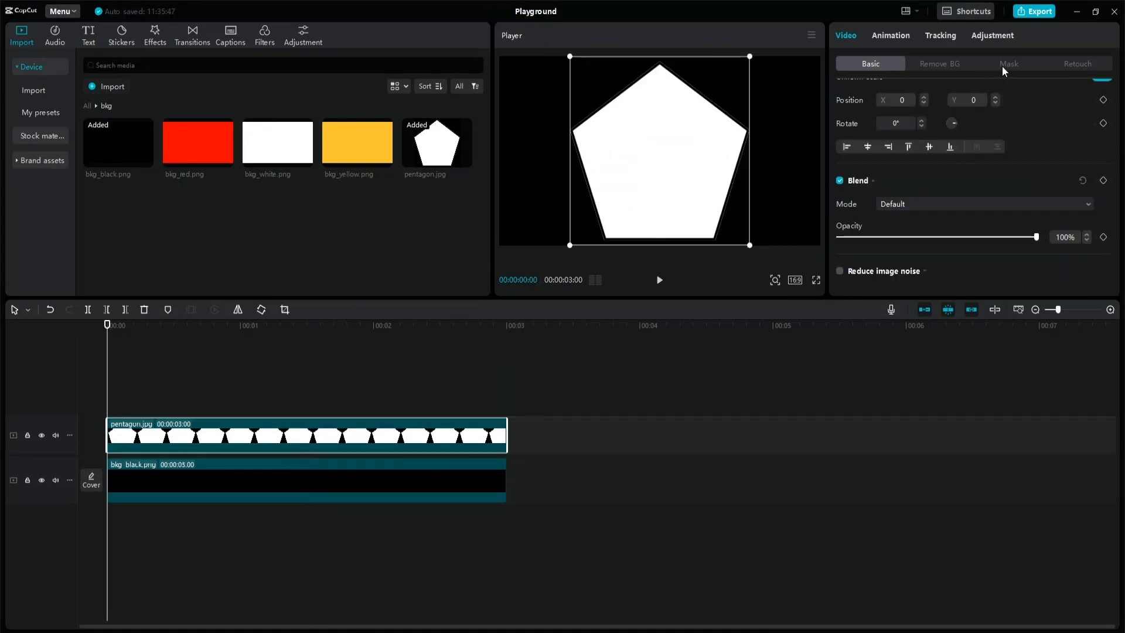
# Apply the Crystal 1 combo animation preset to the pentagon clip
pyautogui.click(890, 35)
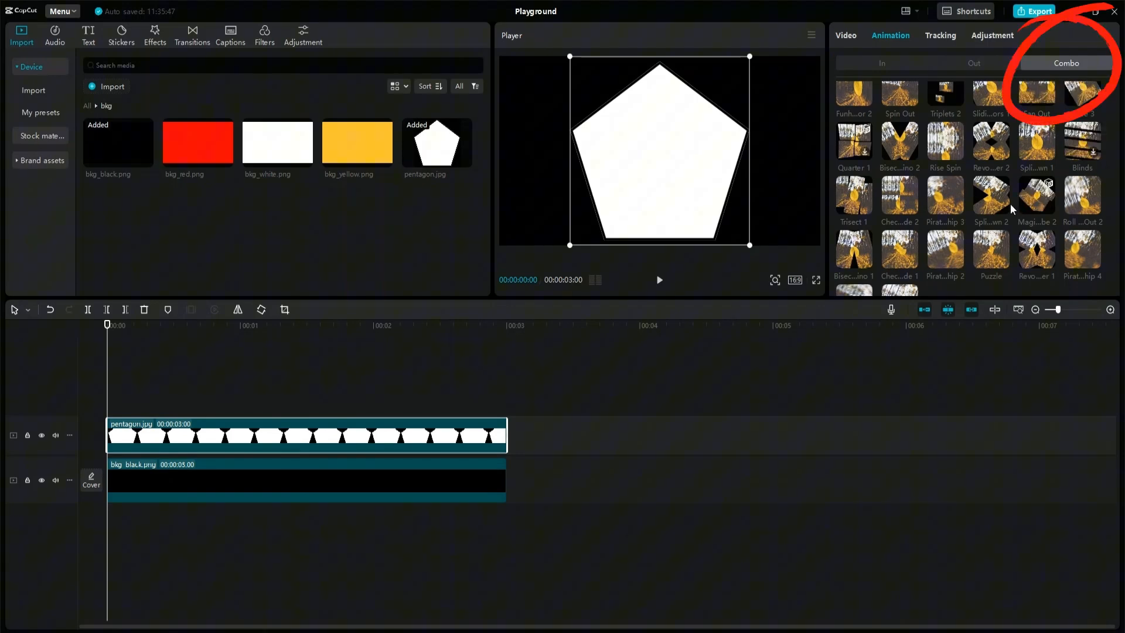
pyautogui.scroll(3)
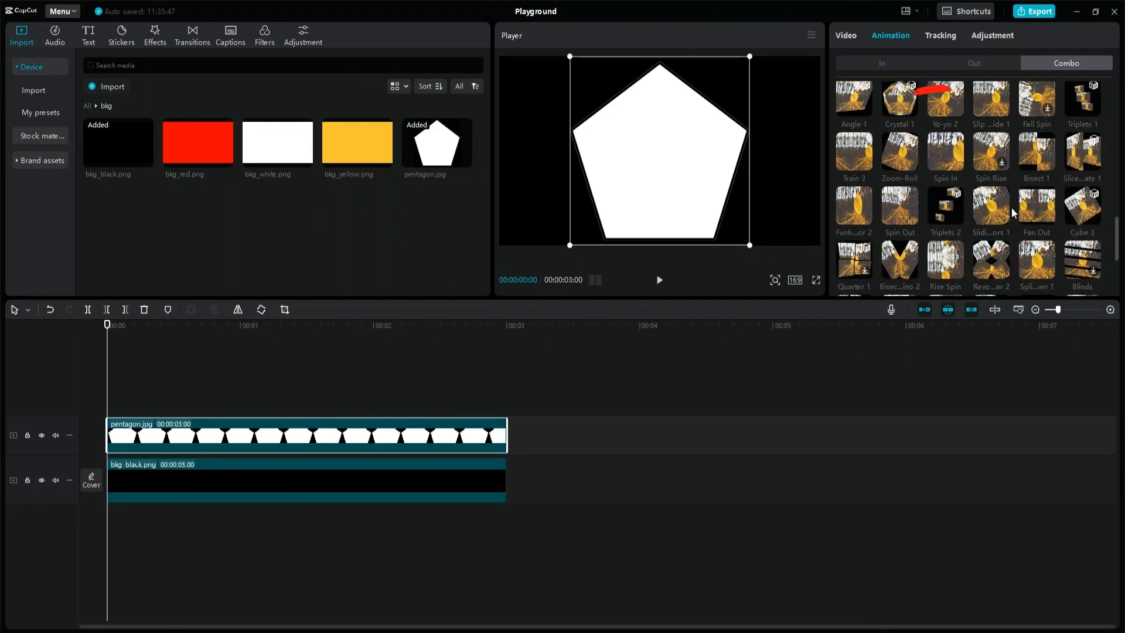
pyautogui.click(815, 280)
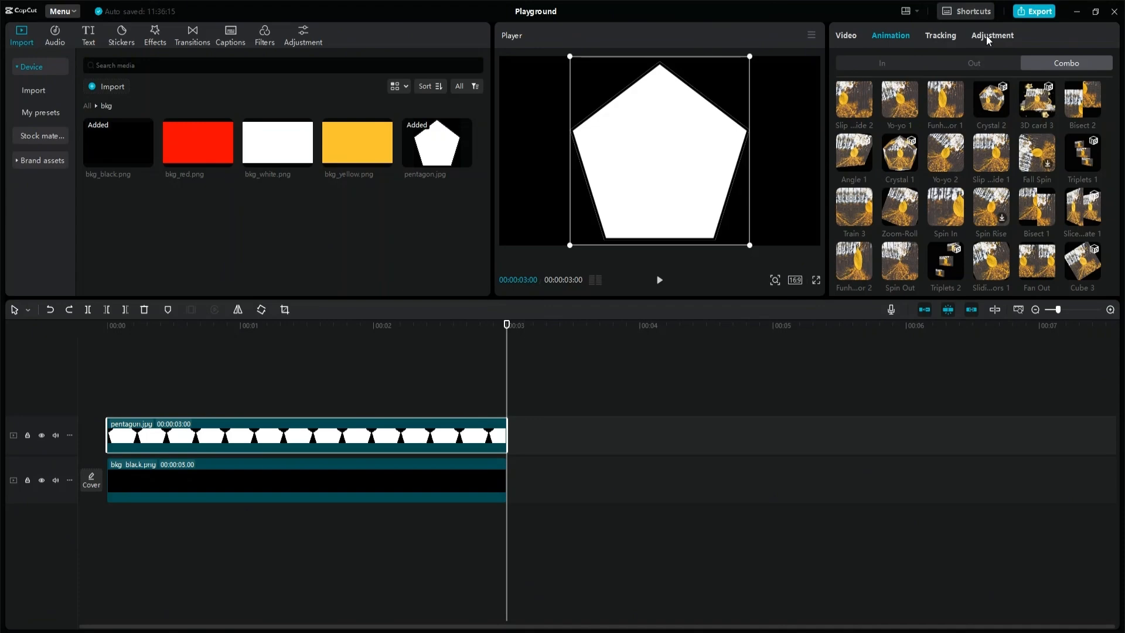
# Invert the pentagon clip with Adjustment Curves so it shows a black pentagon on white
pyautogui.click(991, 35)
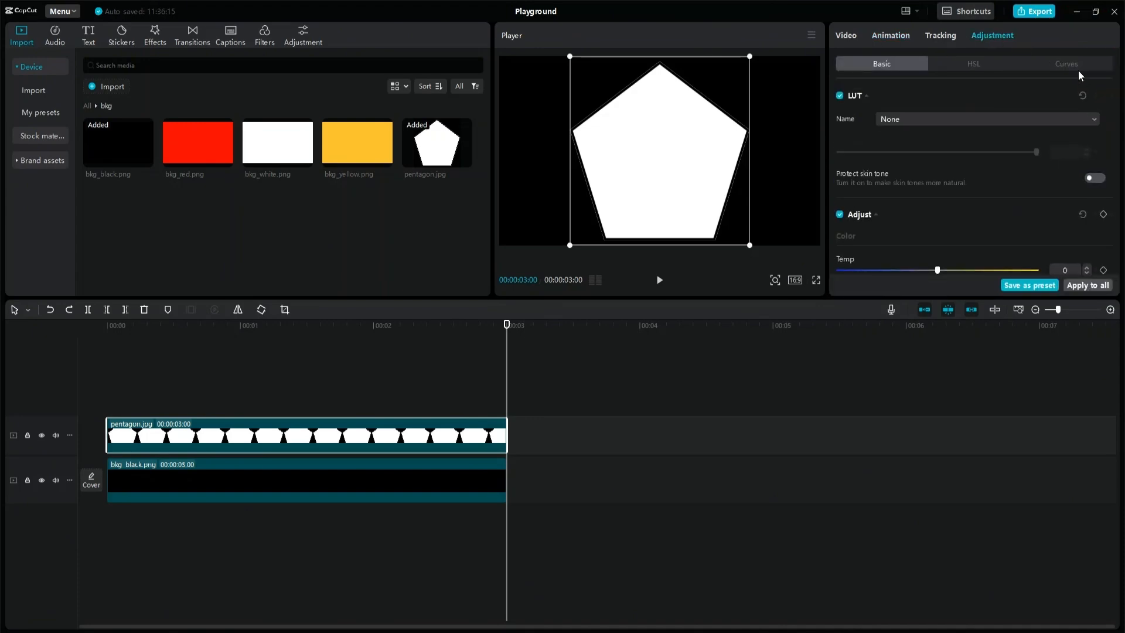
pyautogui.click(1066, 63)
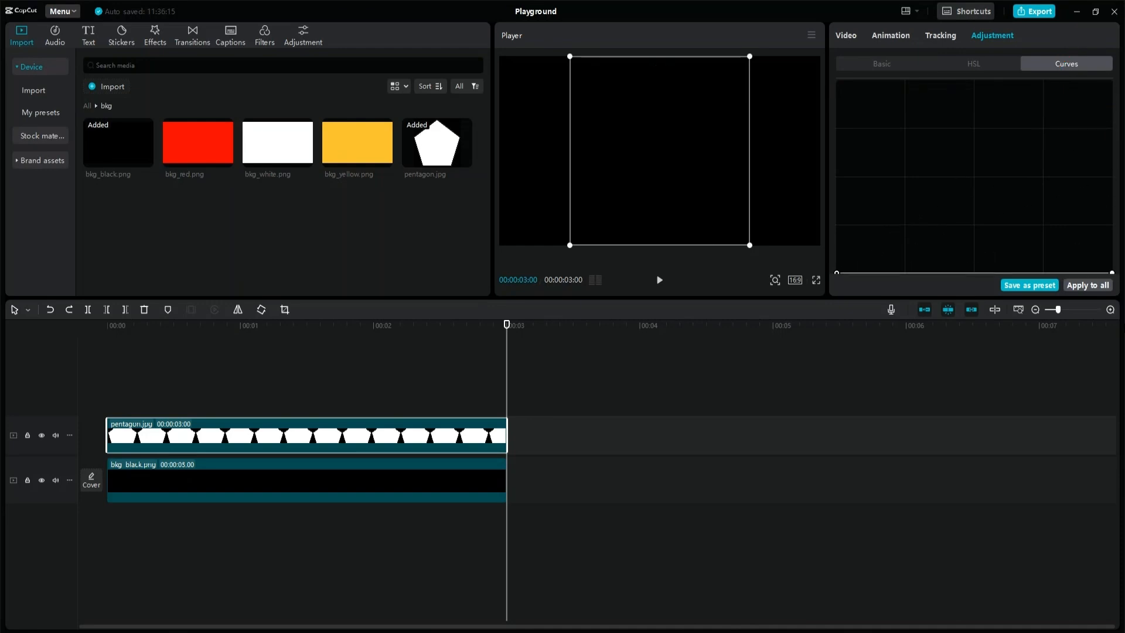
pyautogui.moveTo(834, 271)
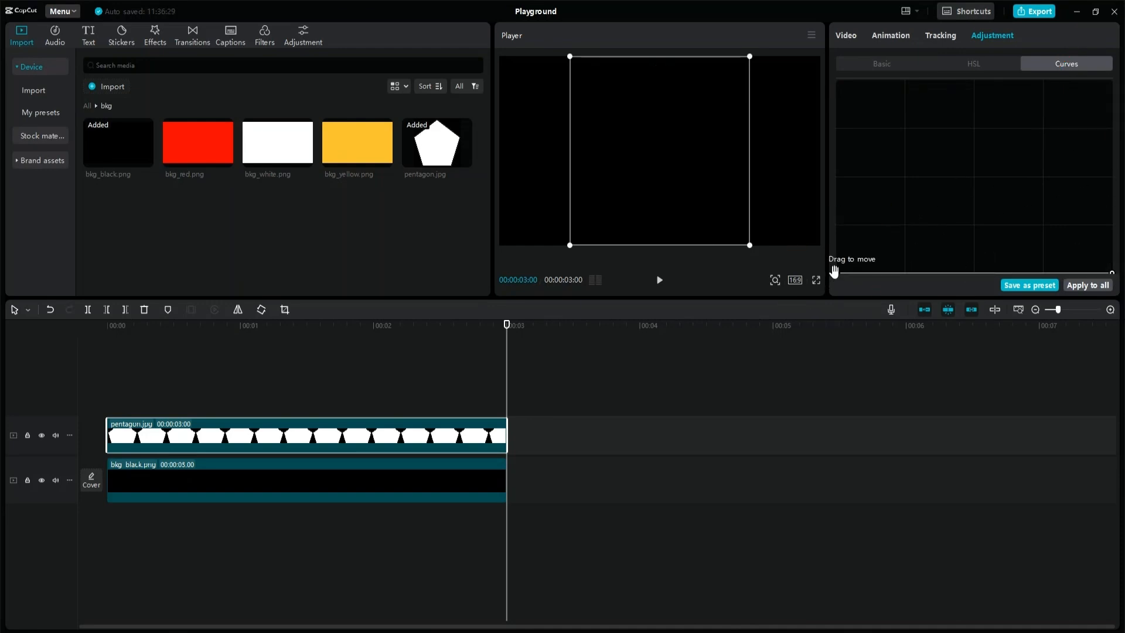
pyautogui.click(890, 35)
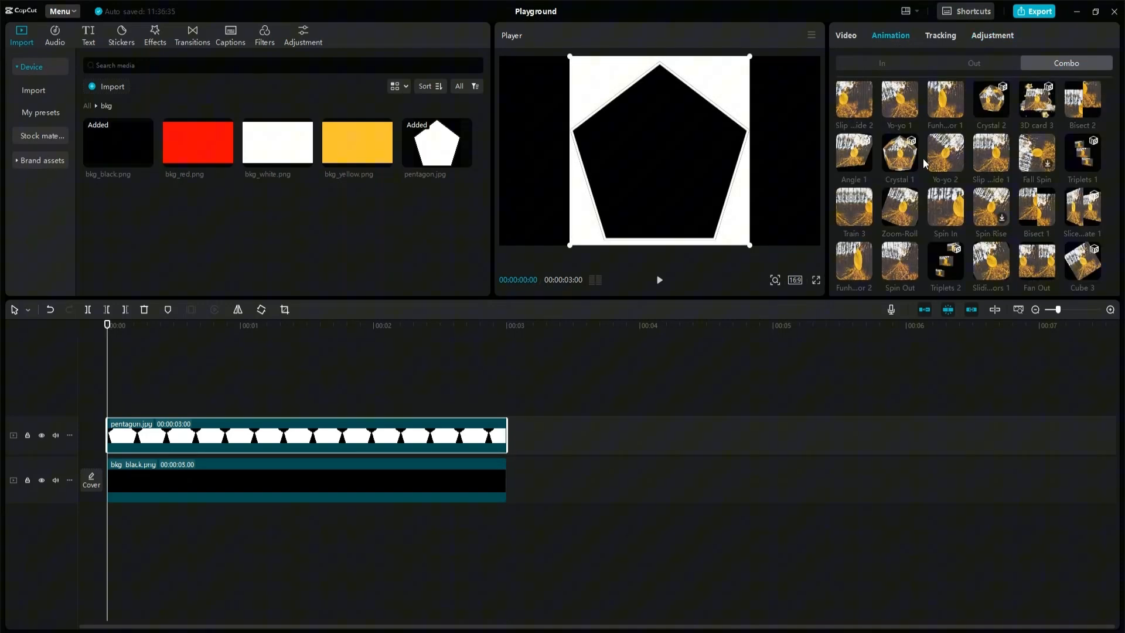
# Duplicate the pentagon clip after the first and give the copy the Crystal 2 combo animation
pyautogui.click(815, 280)
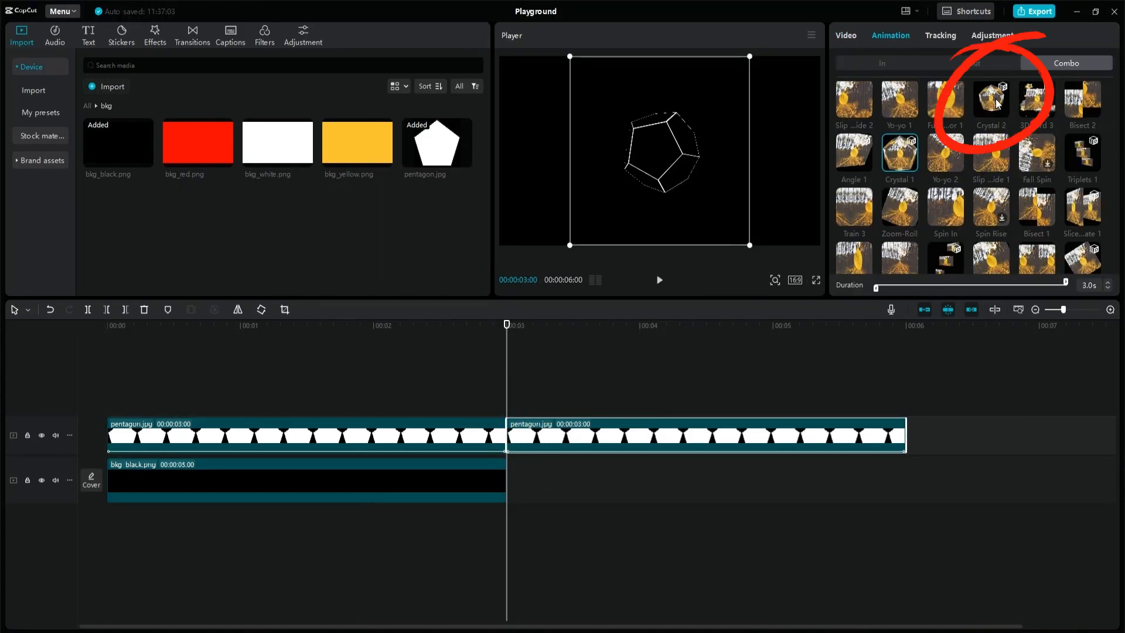
pyautogui.click(816, 280)
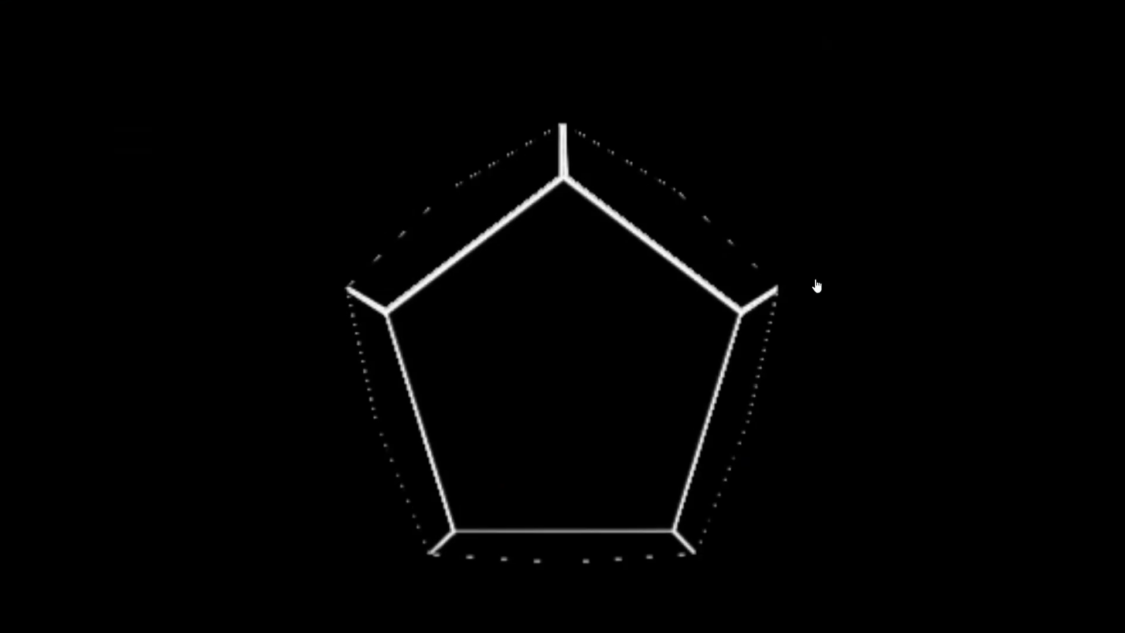